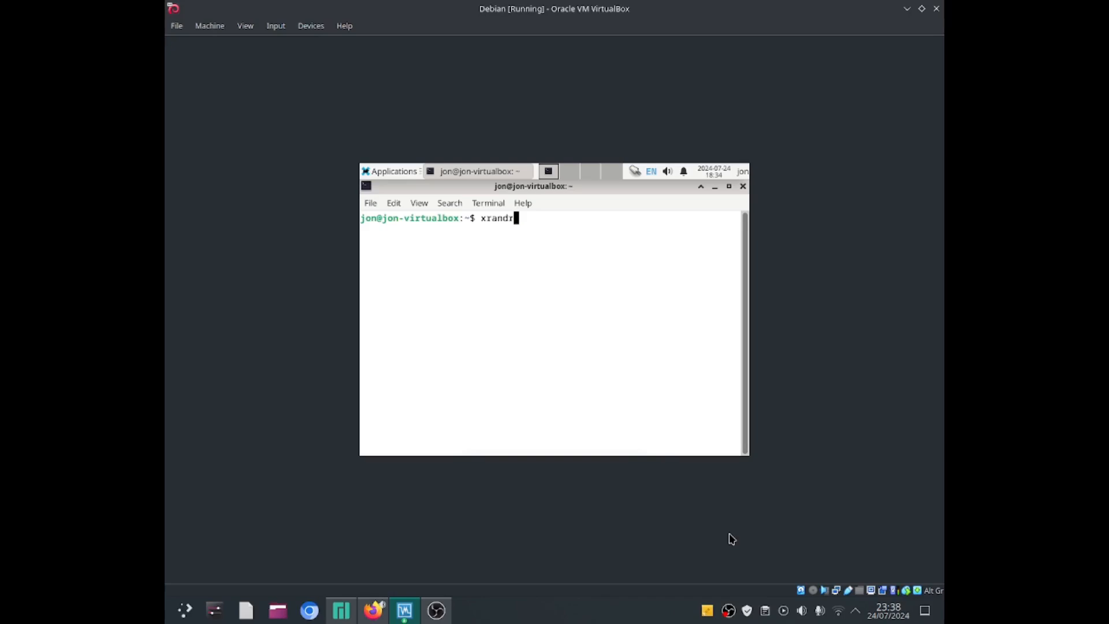
{"action": "mouse_move", "coordinate": [564, 344]}
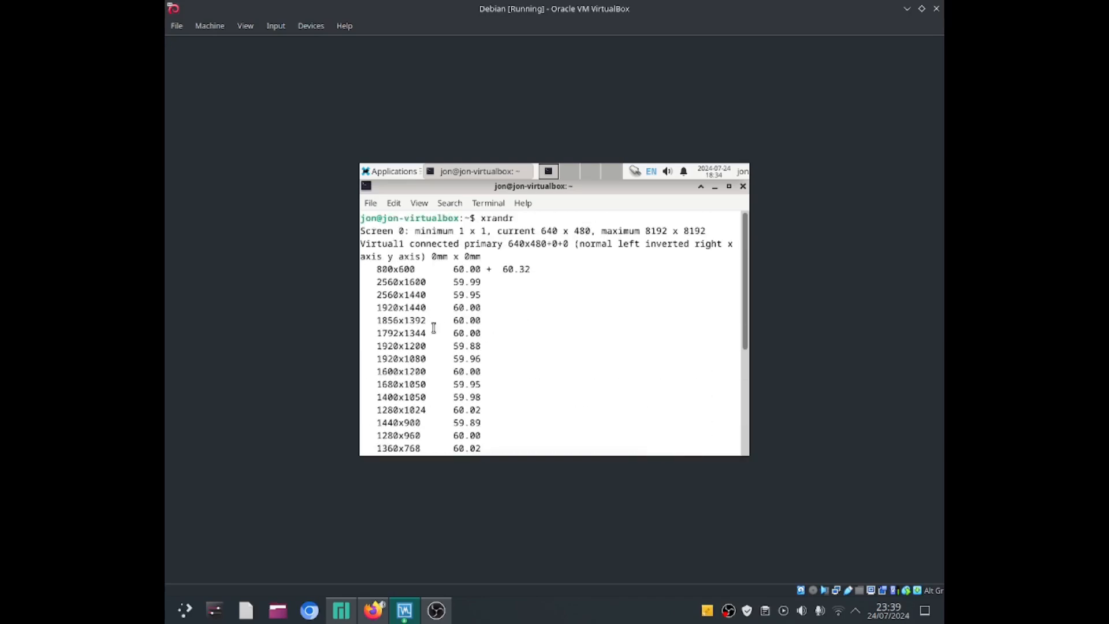
{"action": "mouse_move", "coordinate": [403, 271]}
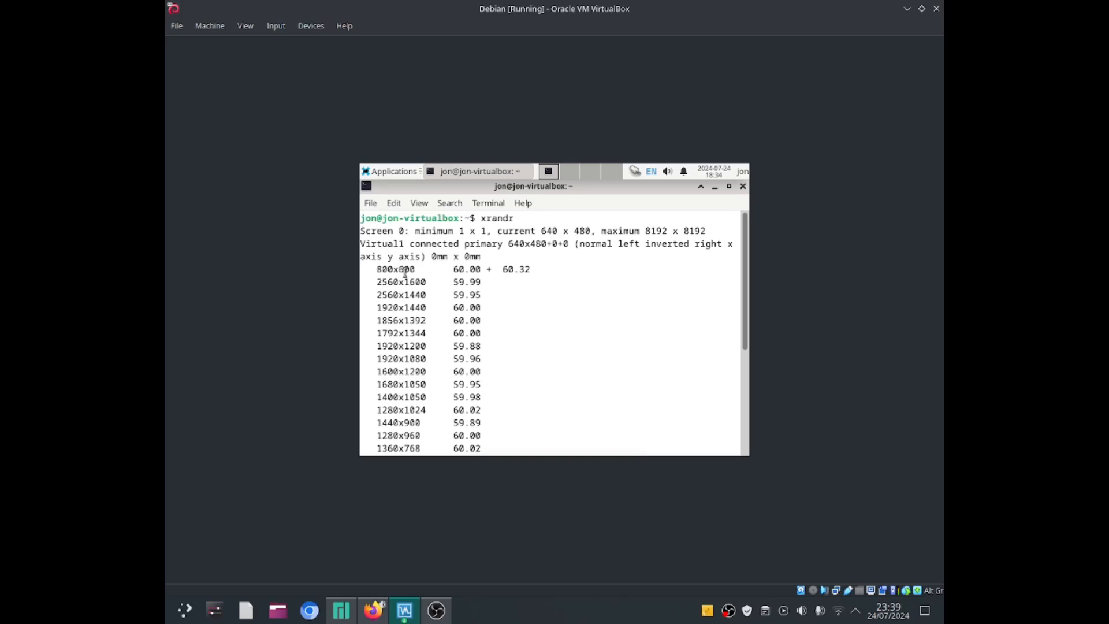
{"action": "scroll", "scroll_direction": "down", "scroll_amount": 3}
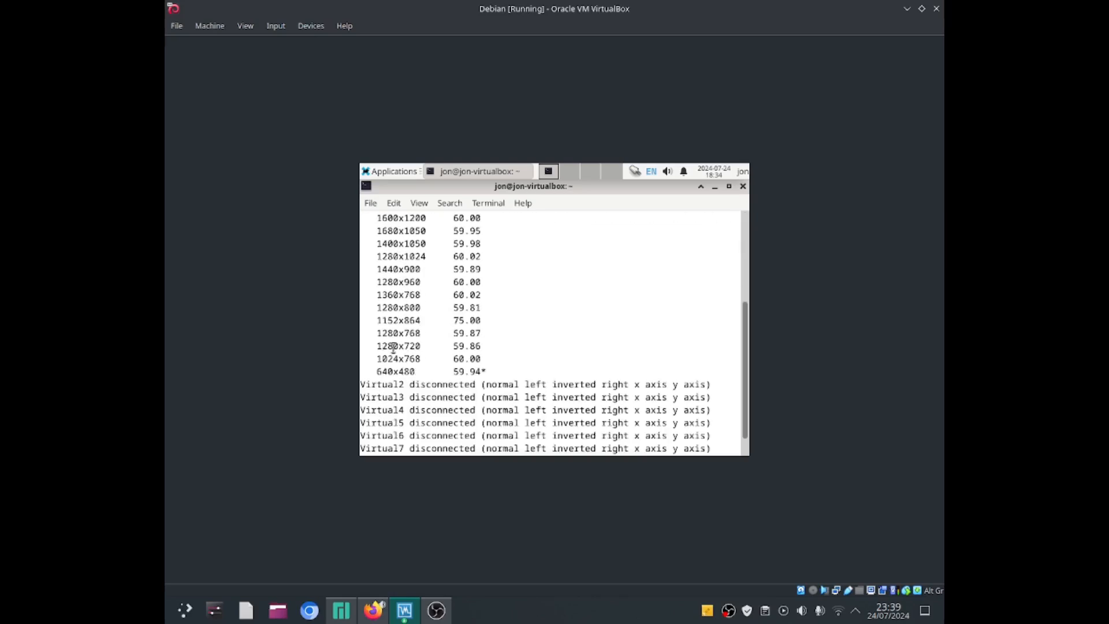
{"action": "mouse_move", "coordinate": [392, 359]}
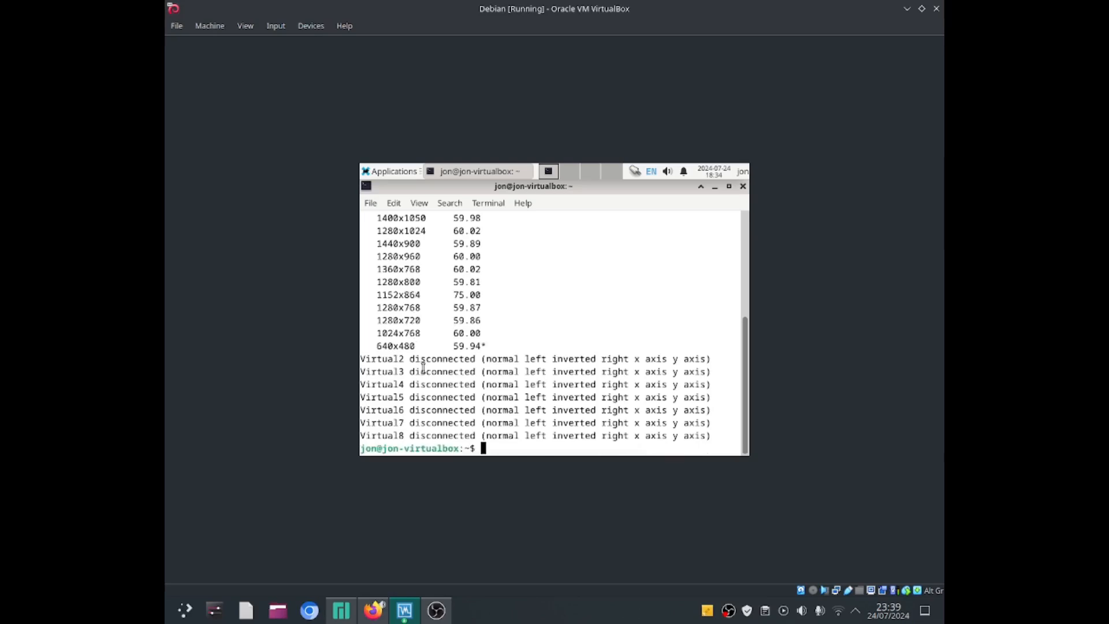
{"action": "type", "text": "xrandr"}
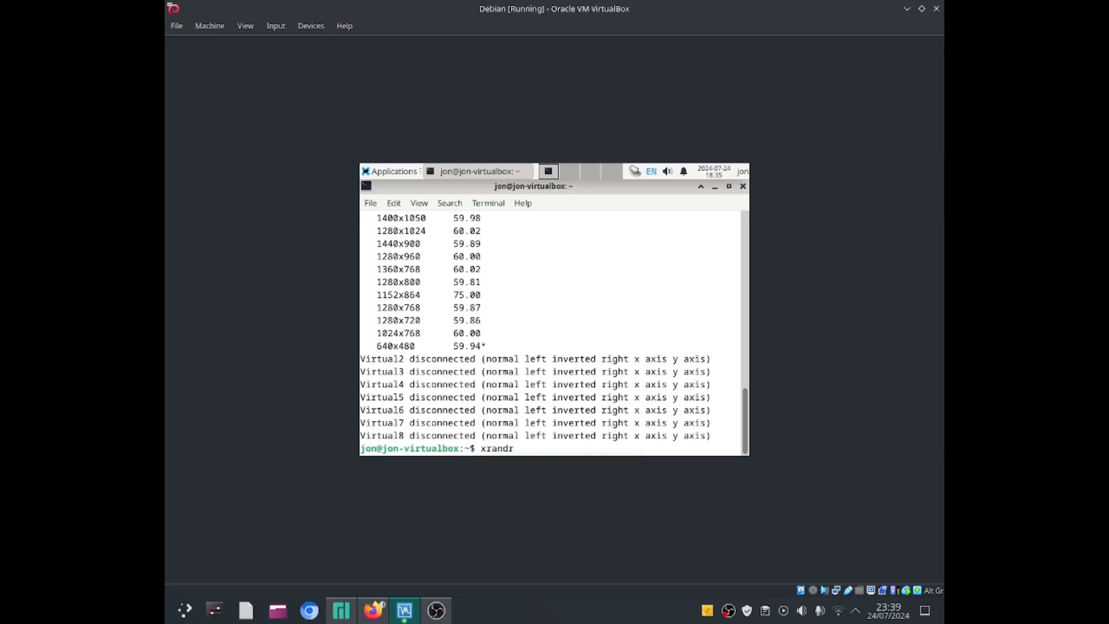
{"action": "type", "text": "-s"}
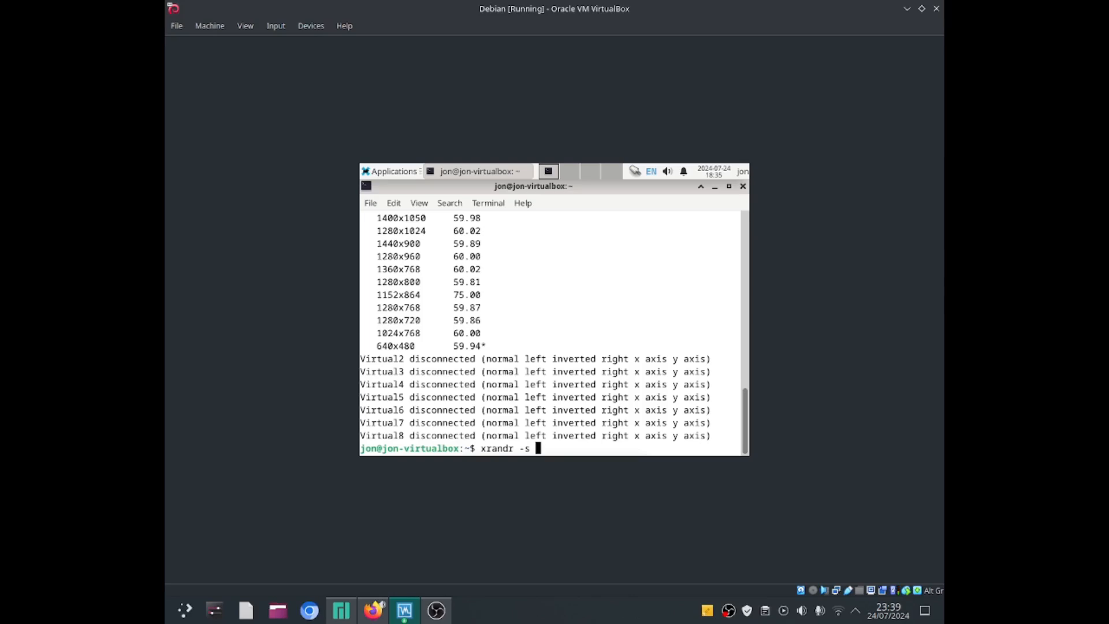
{"action": "type", "text": "1"}
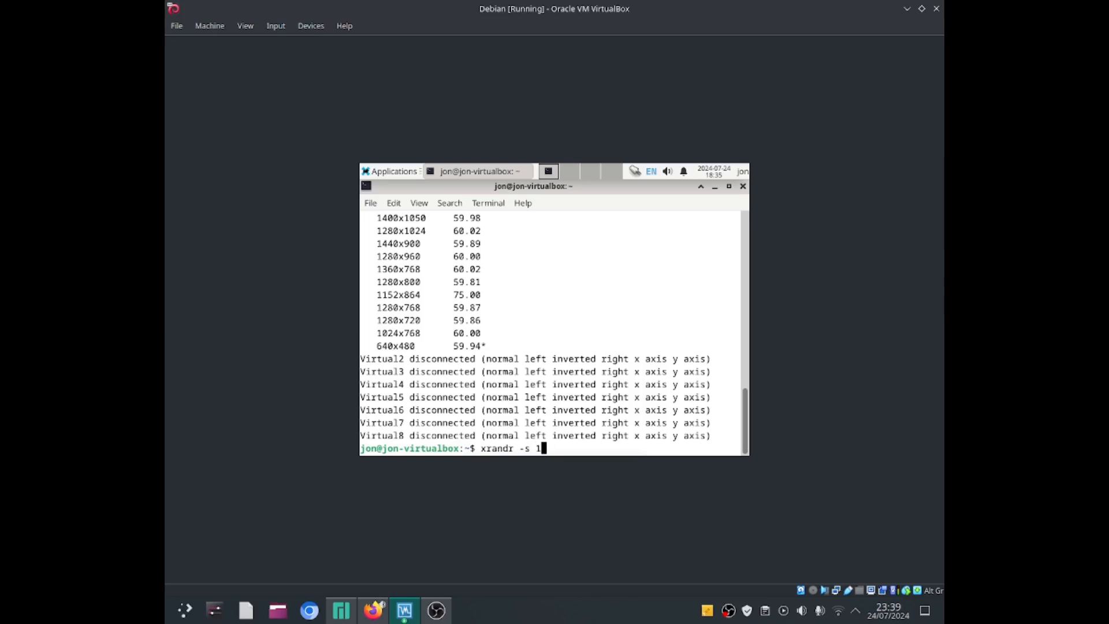
{"action": "type", "text": "024x"}
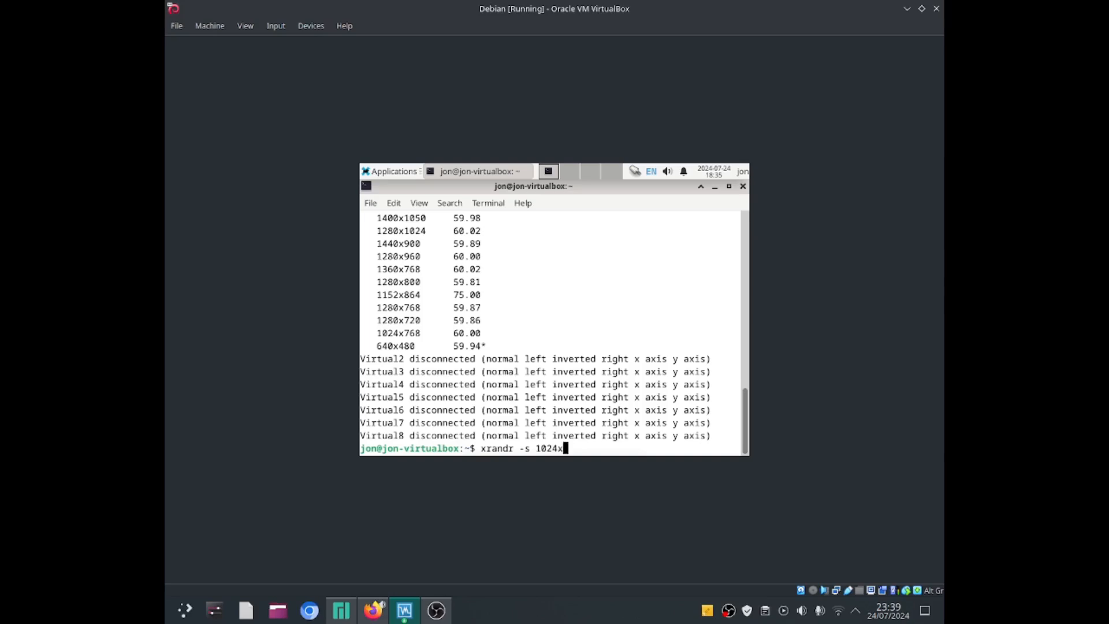
{"action": "type", "text": "768"}
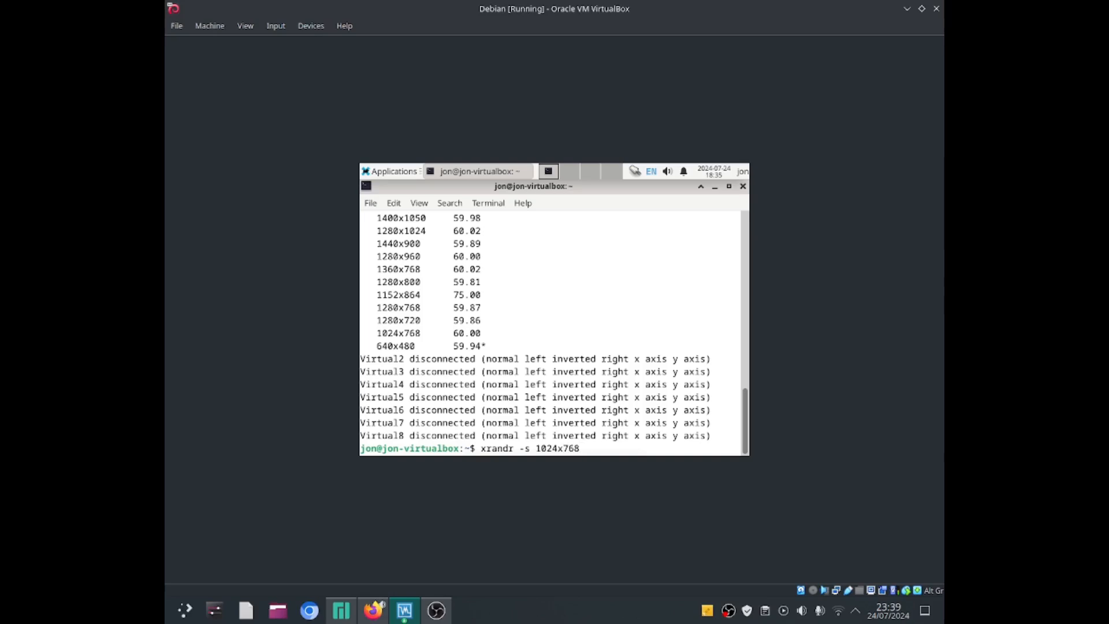